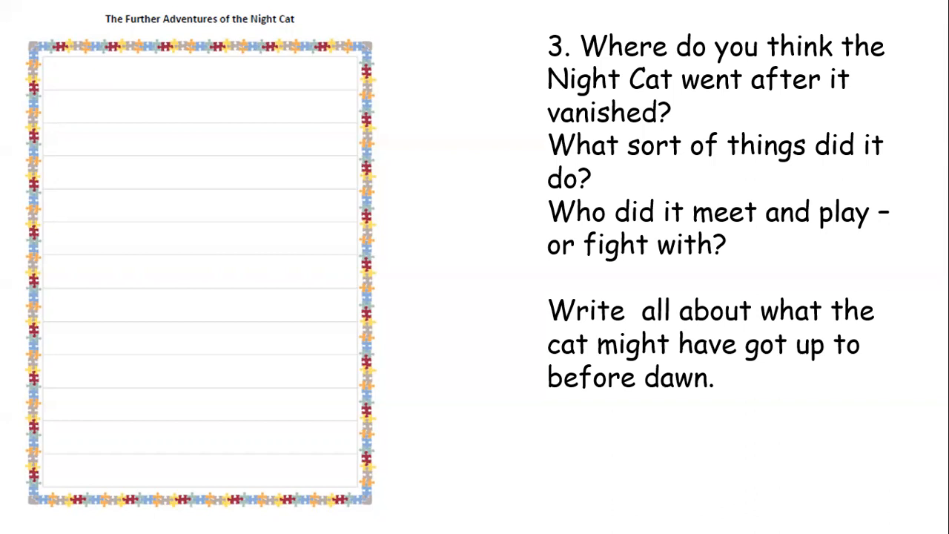
# - Advance from the final Night Cat writing-task slide to the 'End of slide show' screen
pyautogui.press('Right')
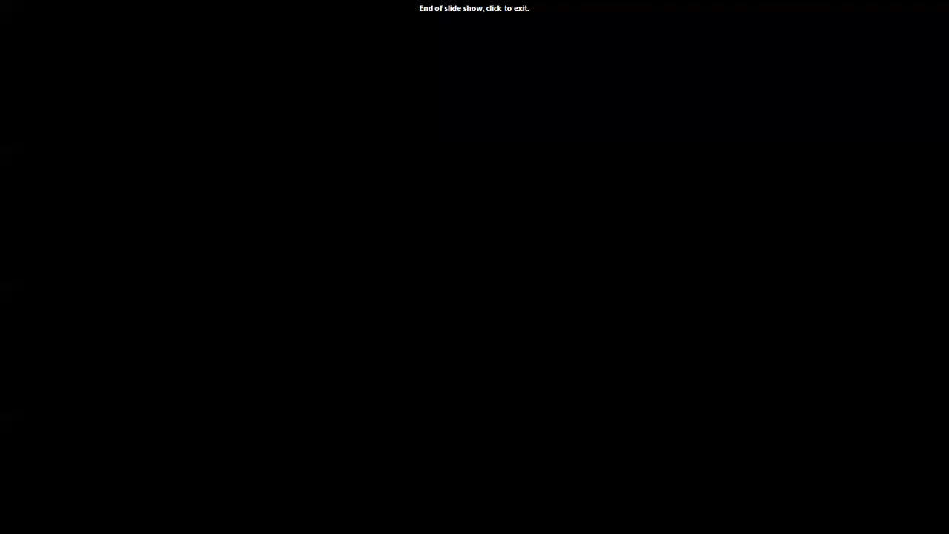
pyautogui.moveTo(750, 54)
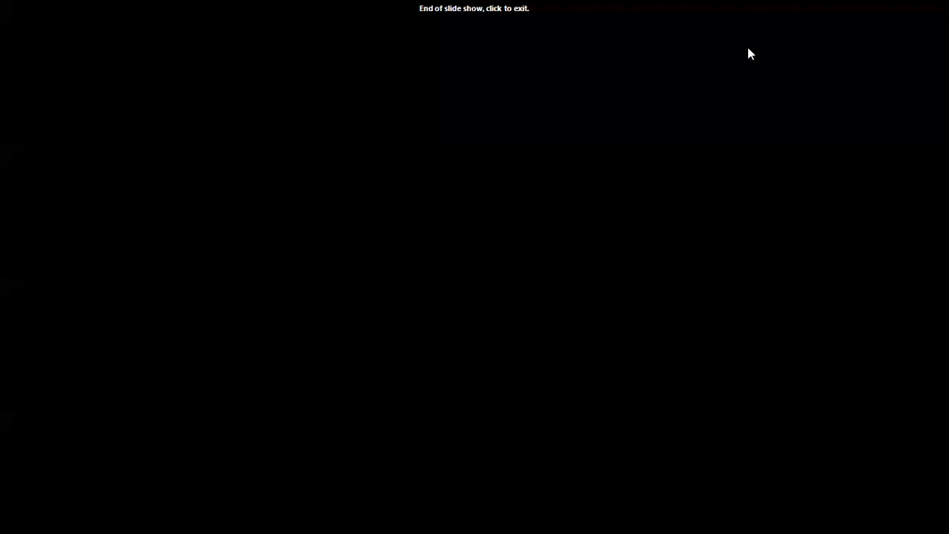